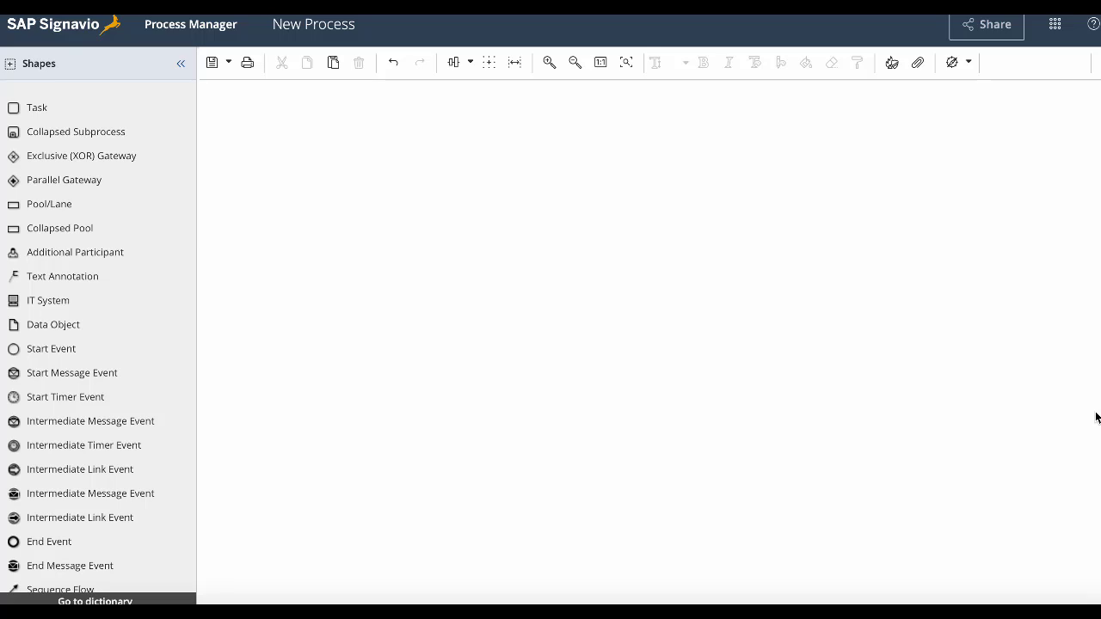
mouse_move(112, 203)
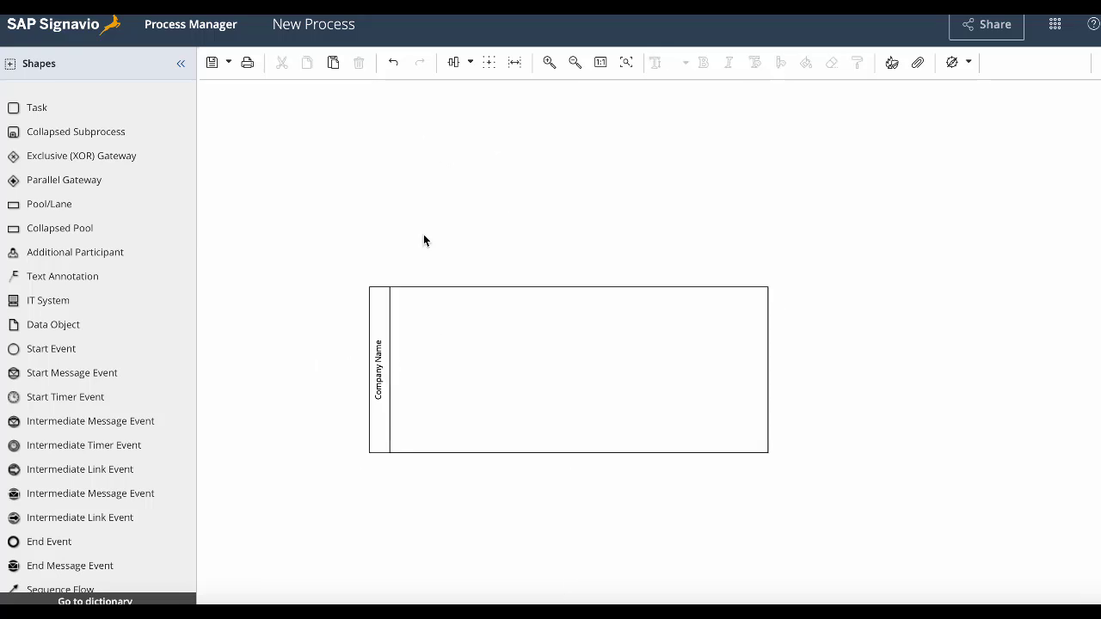
mouse_move(505, 235)
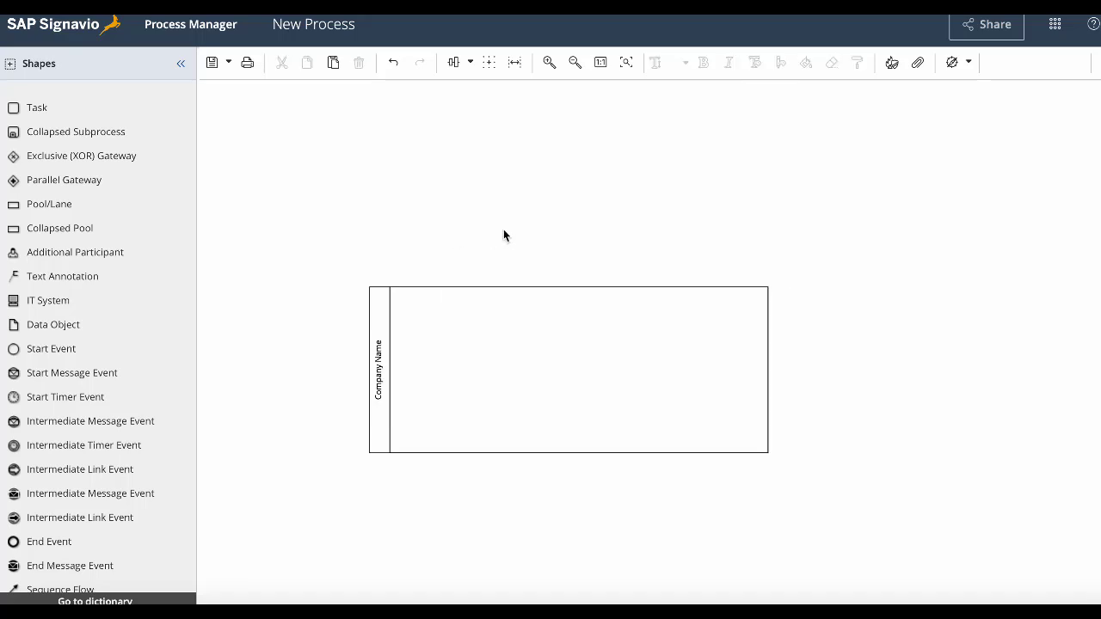
mouse_move(411, 384)
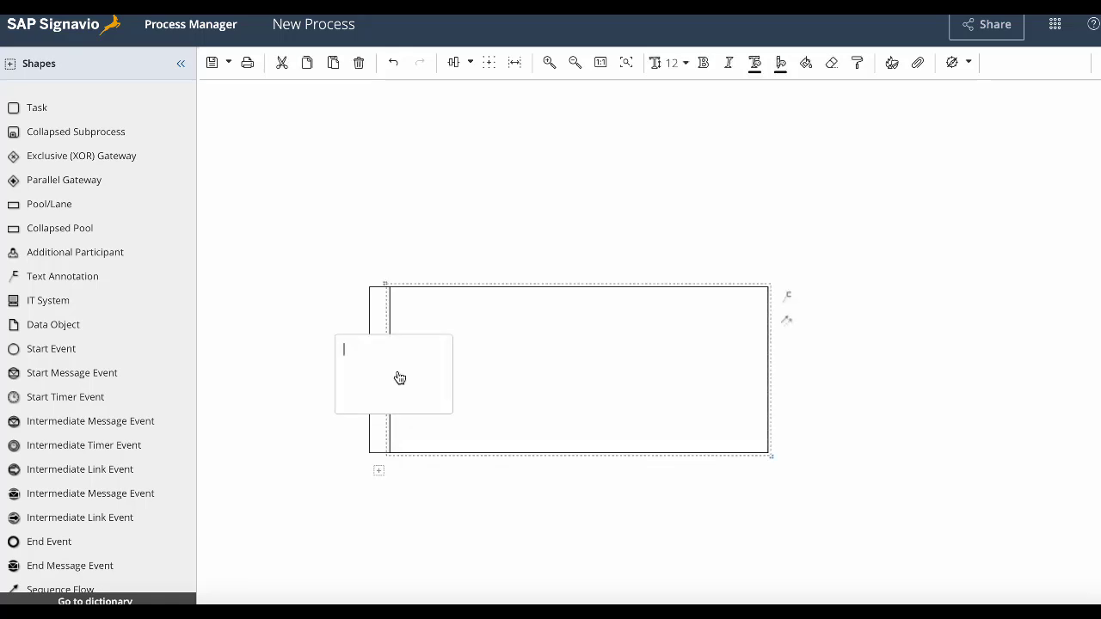
Label the lane in the Company Name pool 'Role 1'
type("Role 1")
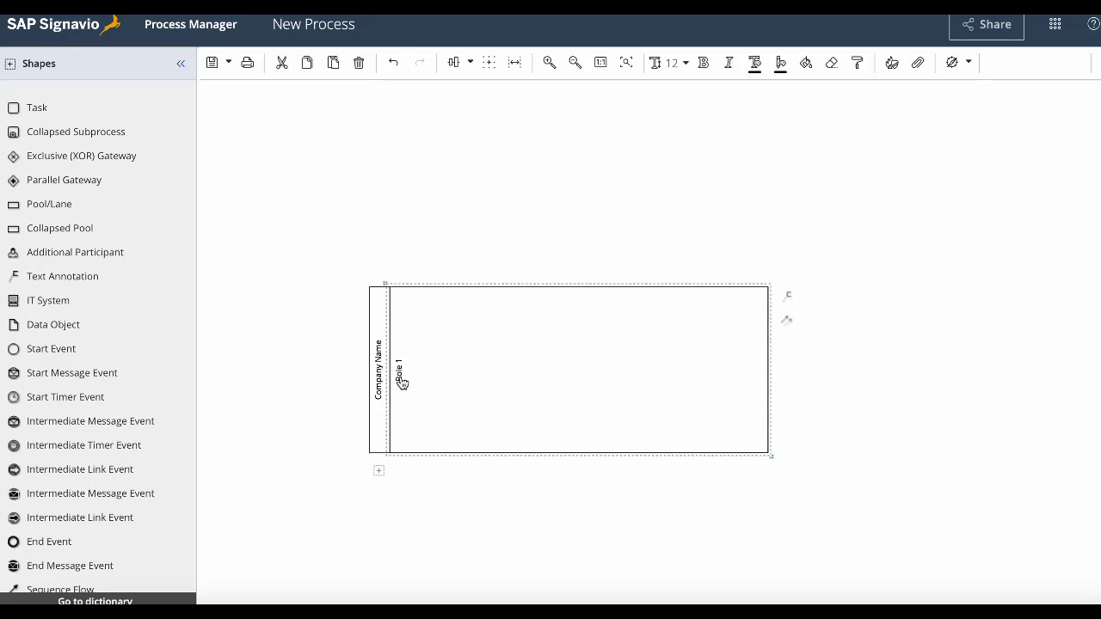
left_click(297, 297)
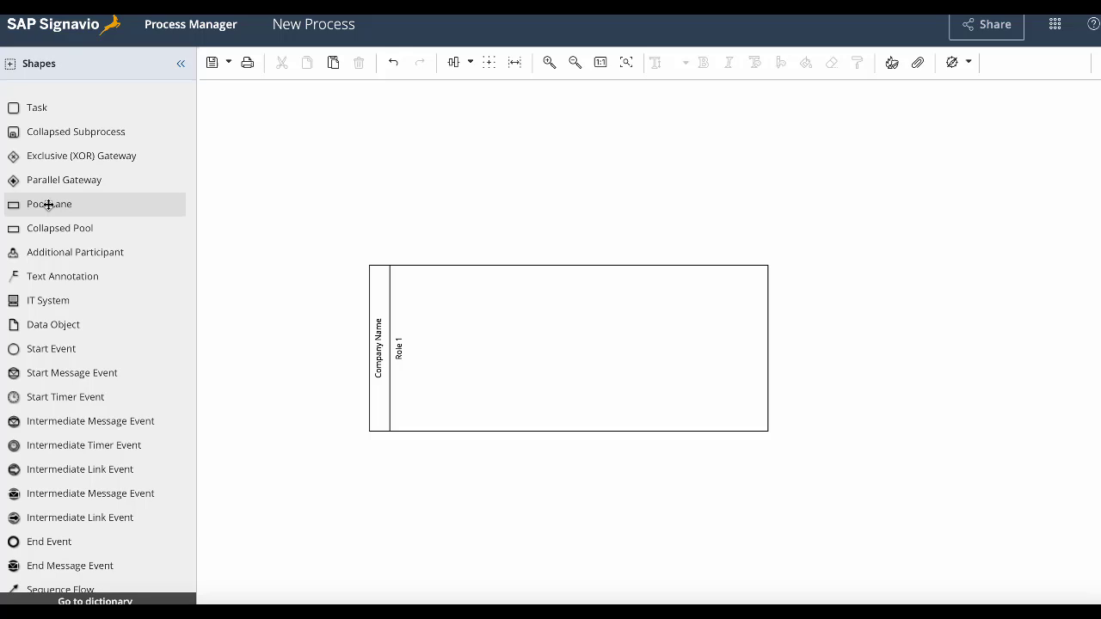
mouse_move(49, 204)
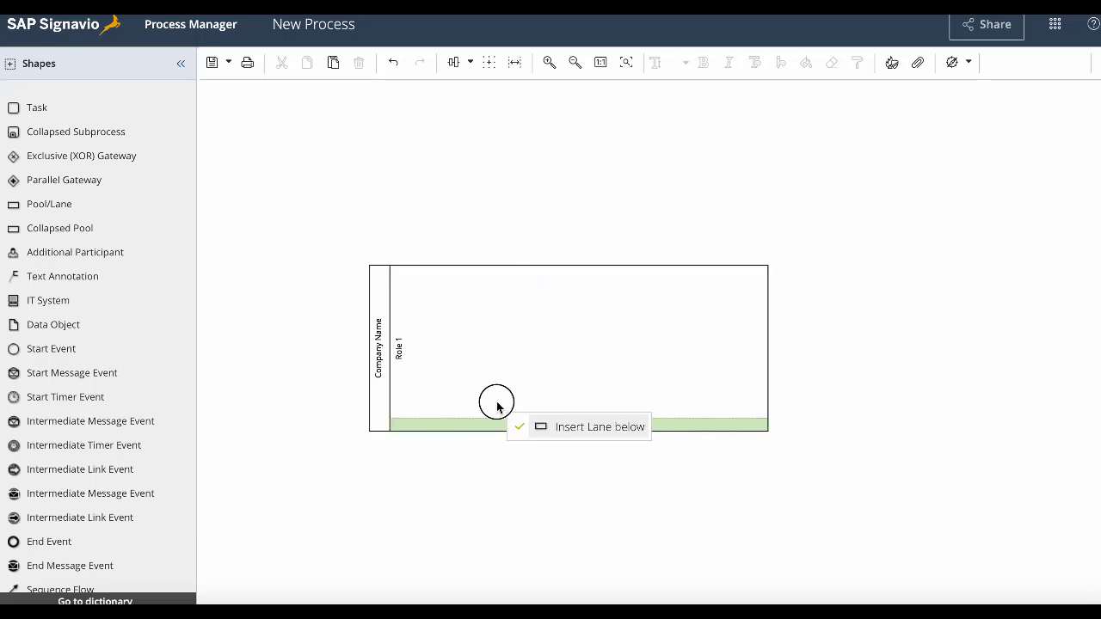
mouse_move(495, 413)
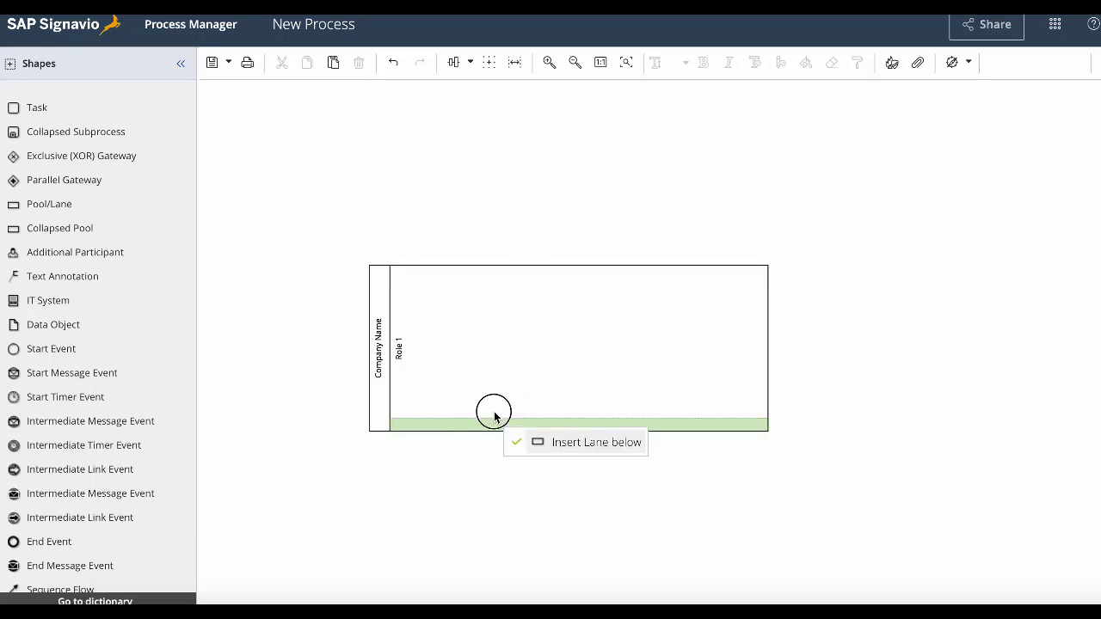
Insert a new lane below Role 1 in the Company Name pool
left_click(595, 441)
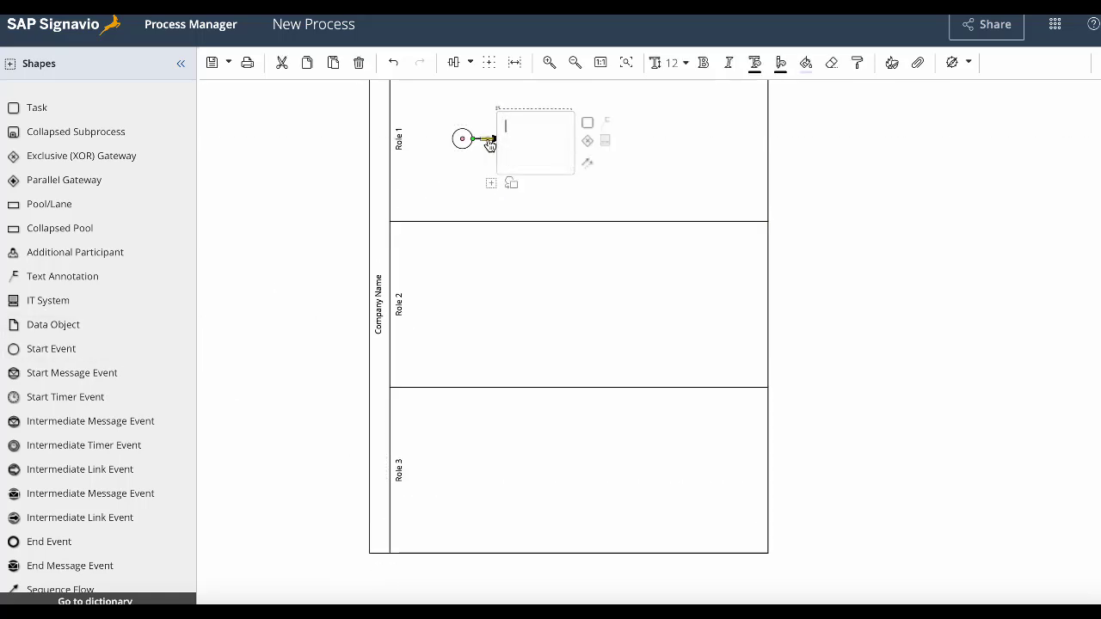
Name the task following the start event 'Task 1'
type("Task 1")
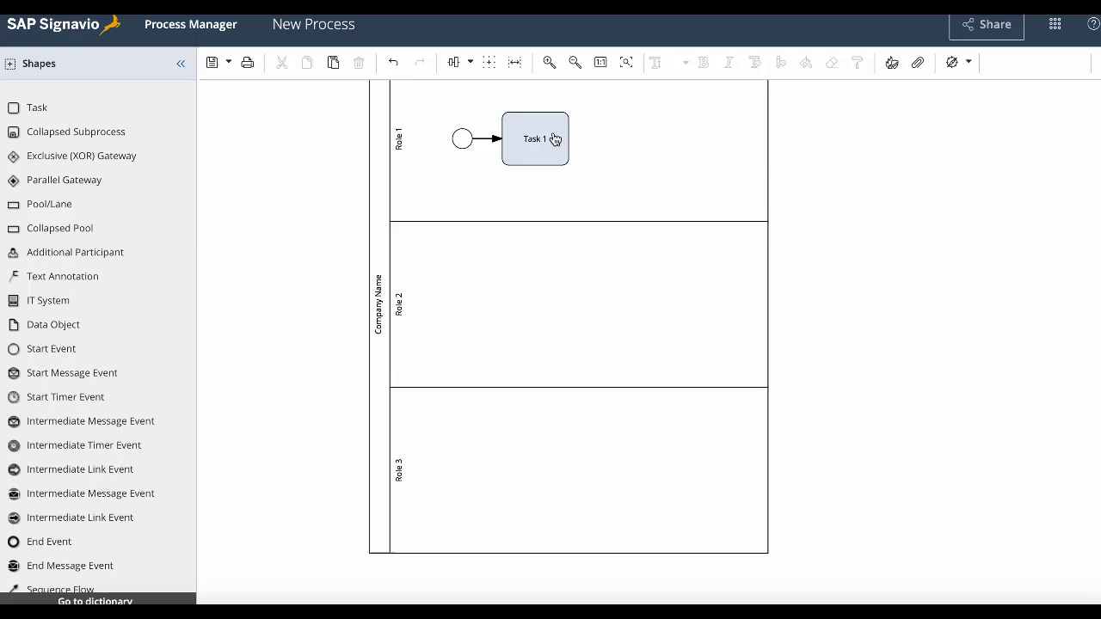